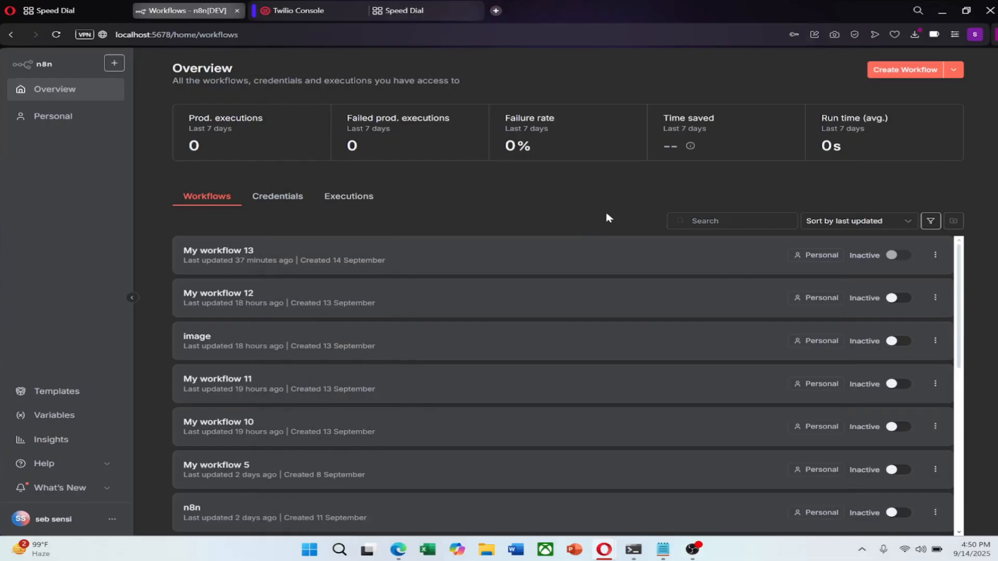
mouse_move(282, 194)
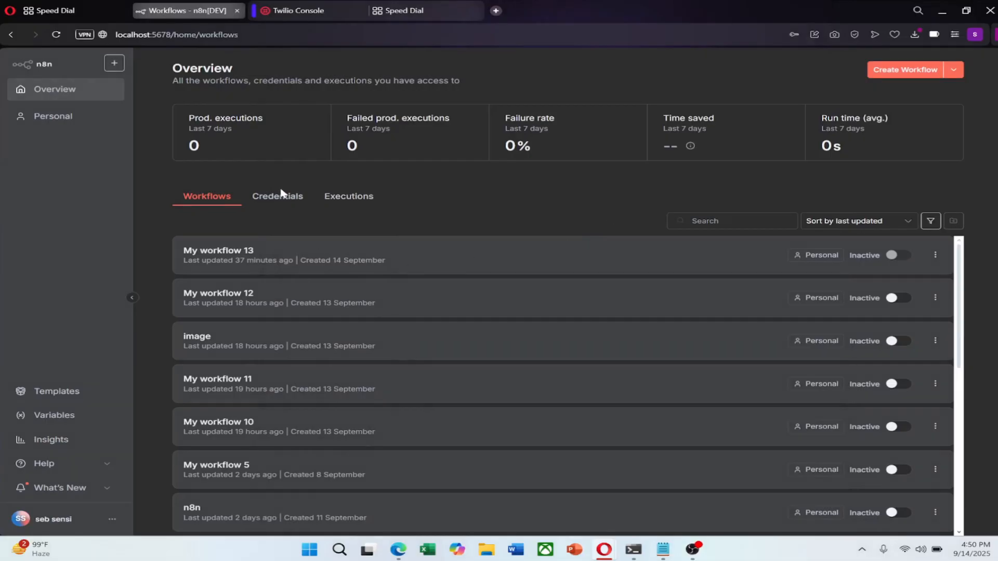
- Choose Twilio API as the service for a new credential from the Credentials section
left_click(276, 196)
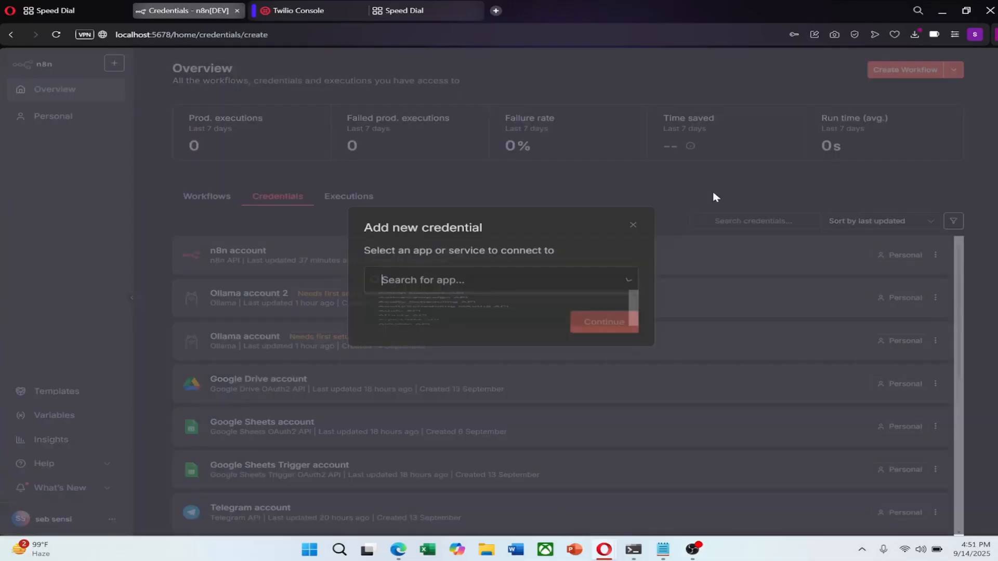
left_click(497, 279)
type("Twilio API")
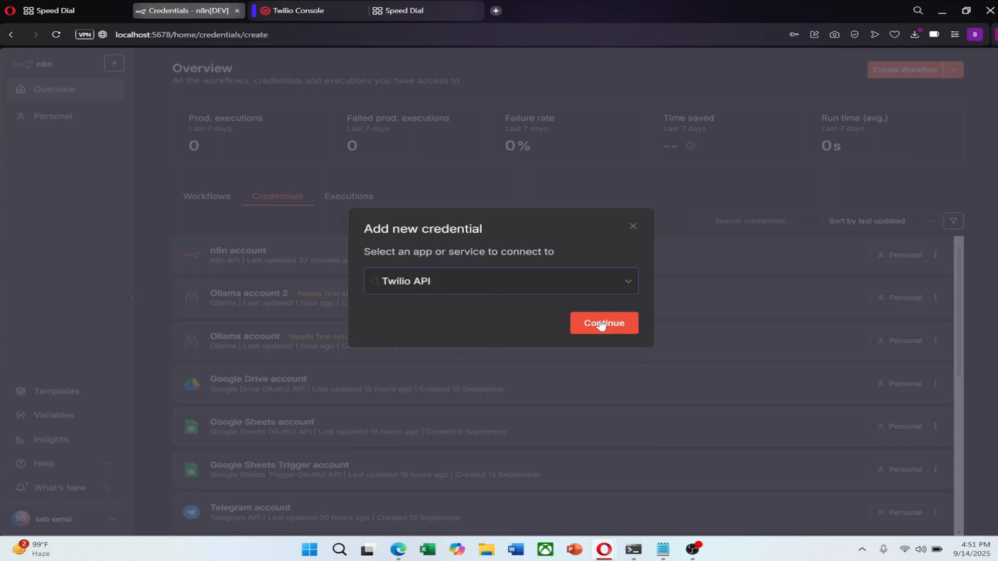
- Continue to the empty Twilio form asking for Account SID and Auth Token, then bring up the Twilio Console
left_click(603, 322)
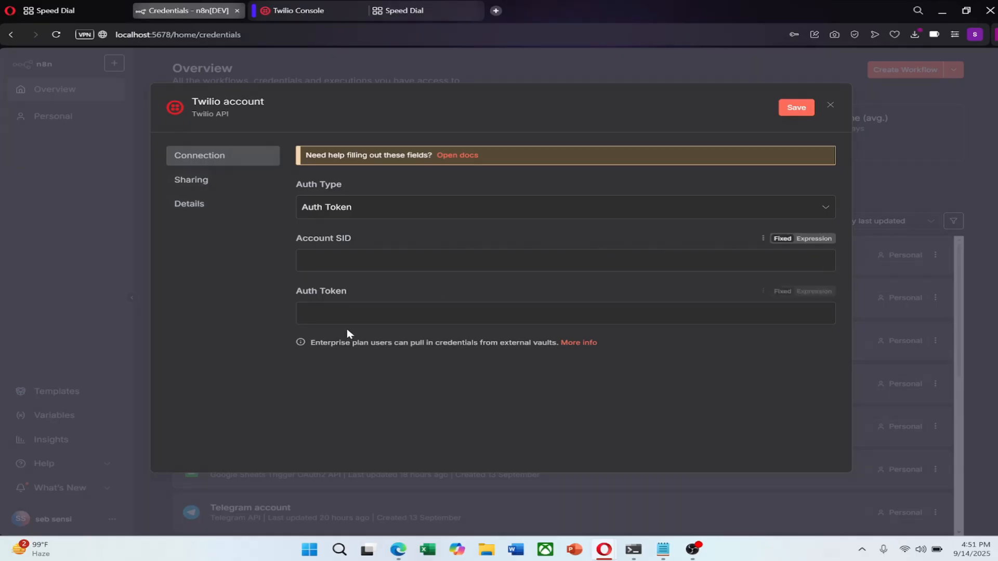
left_click(298, 11)
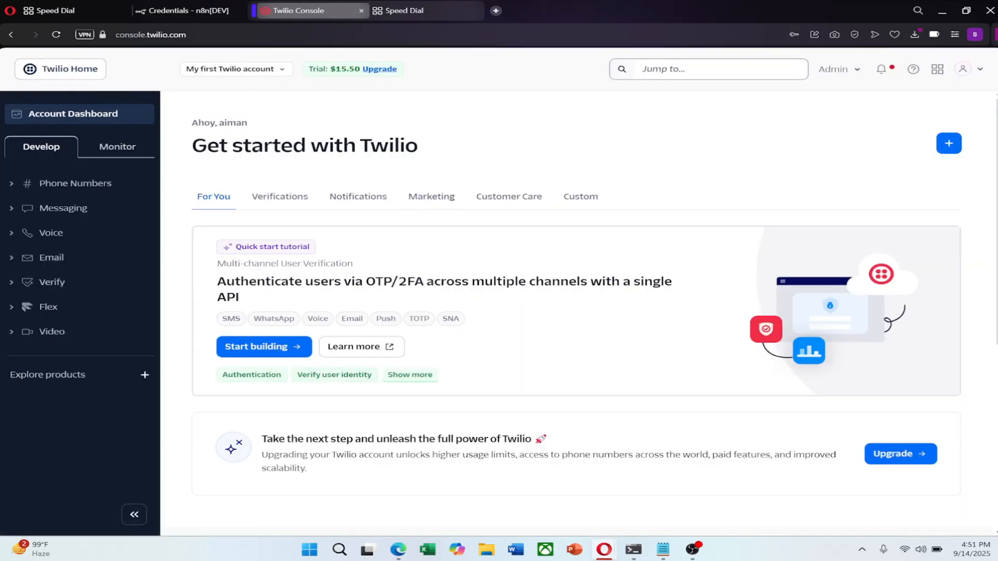
- Scroll the Twilio Console dashboard down to the Account Info panel with Account SID and Auth Token
scroll("down", 3)
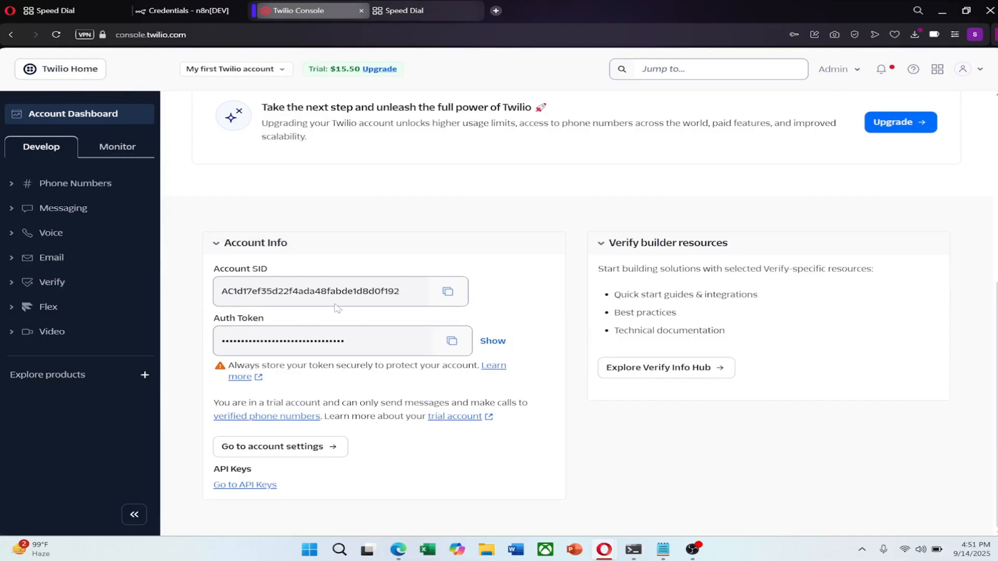
mouse_move(374, 323)
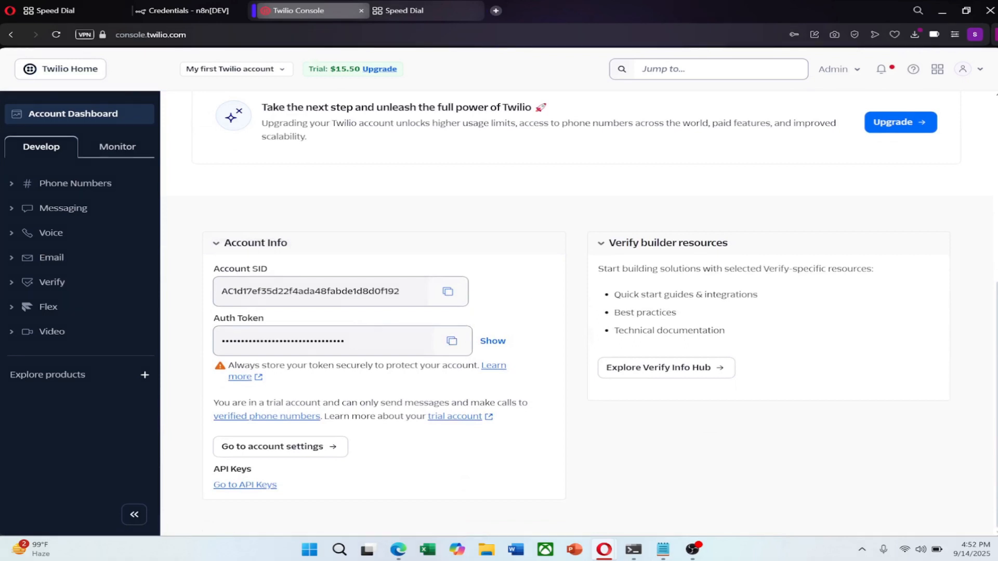
- Fill the n8n form with the Account SID and Auth Token copied from the Twilio Console
left_click(447, 291)
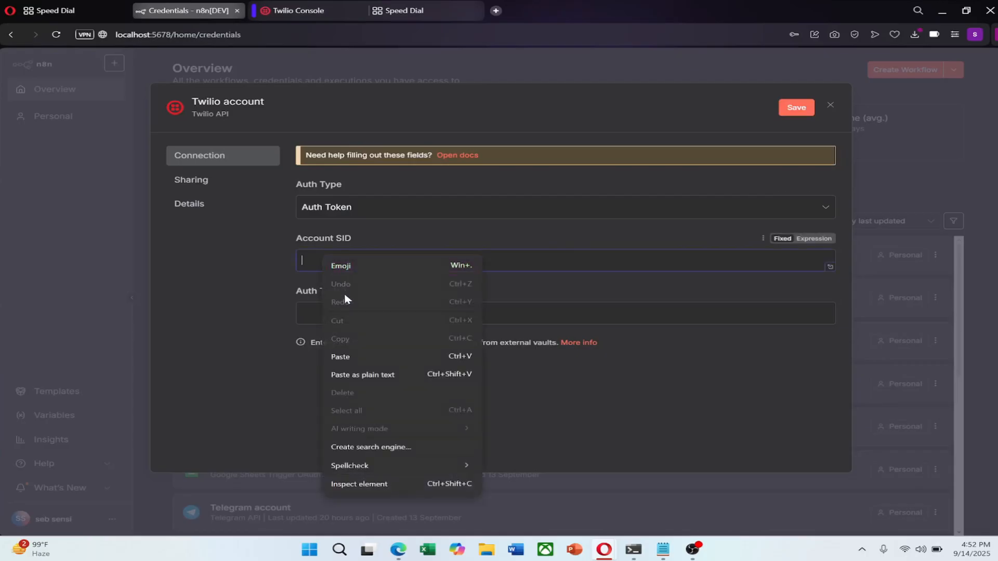
left_click(339, 357)
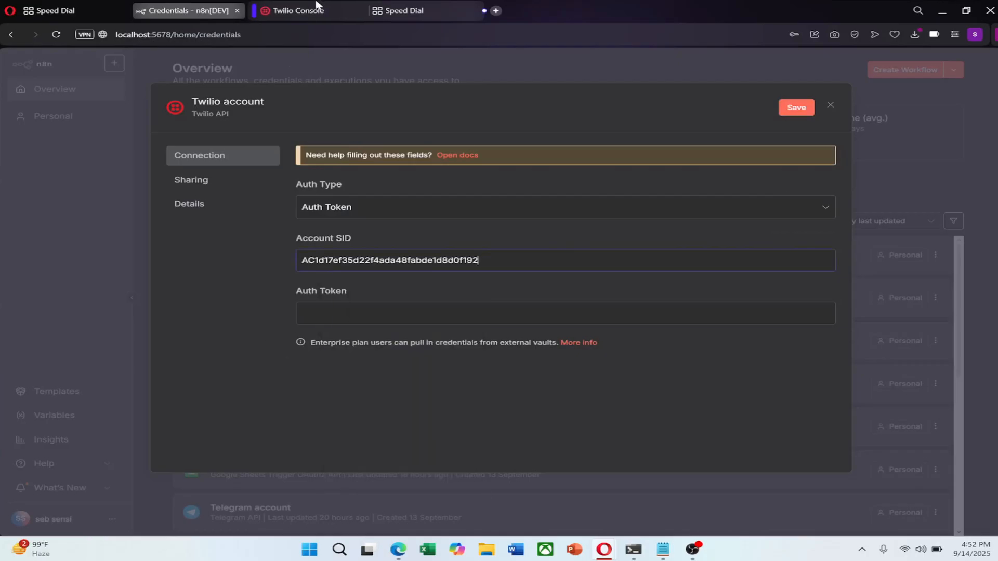
left_click(296, 10)
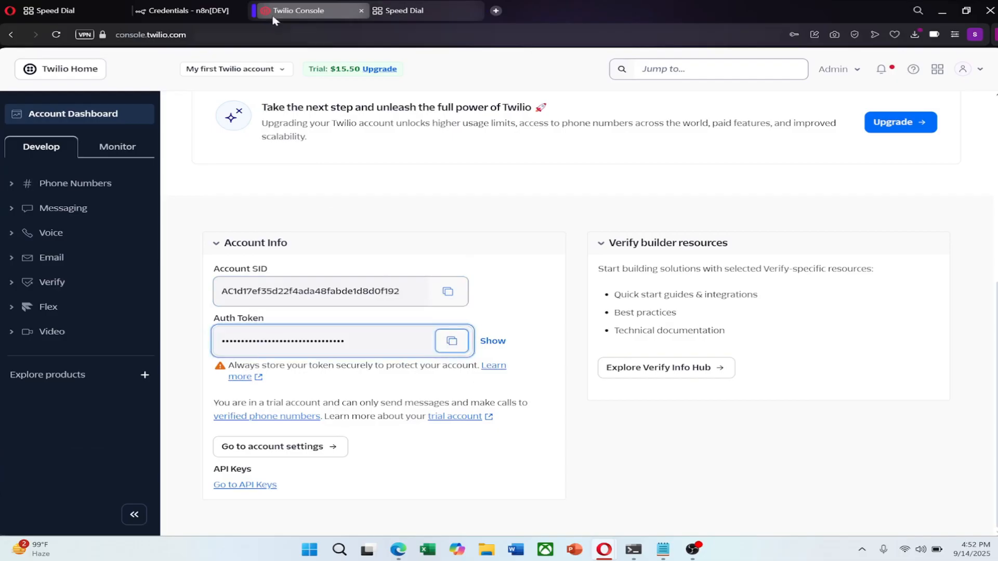
left_click(185, 11)
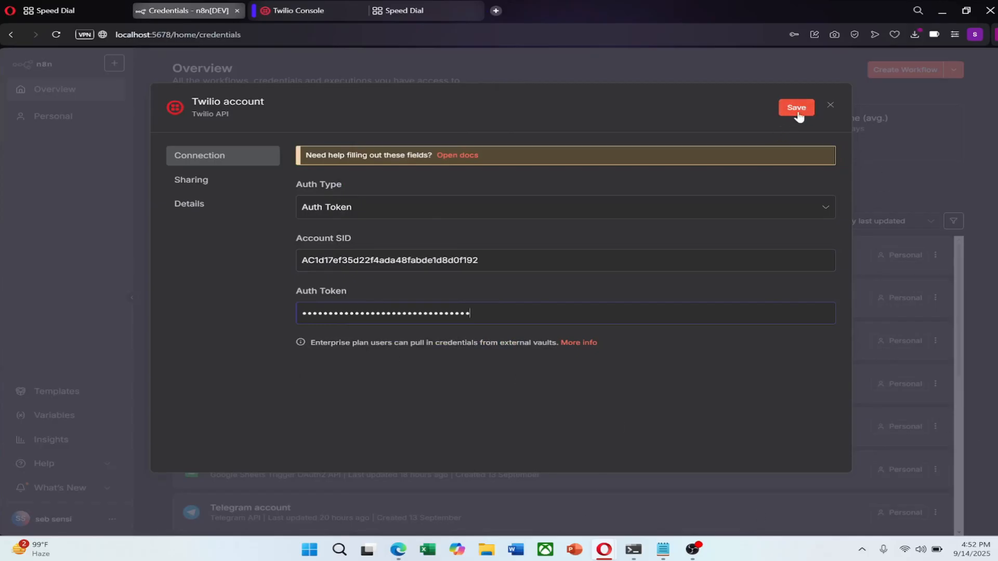
- Save the new Twilio account credential and close its form
left_click(795, 107)
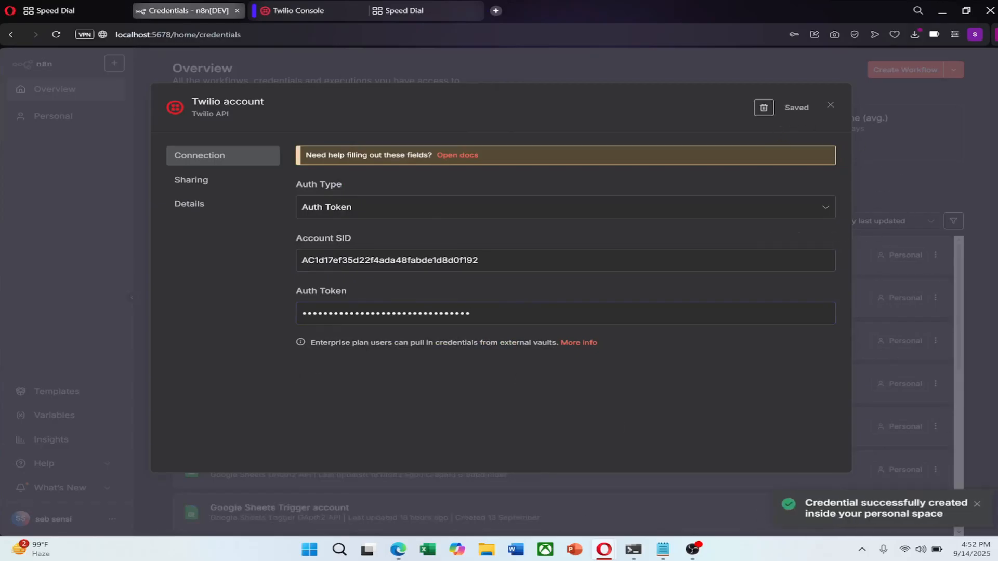
left_click(830, 105)
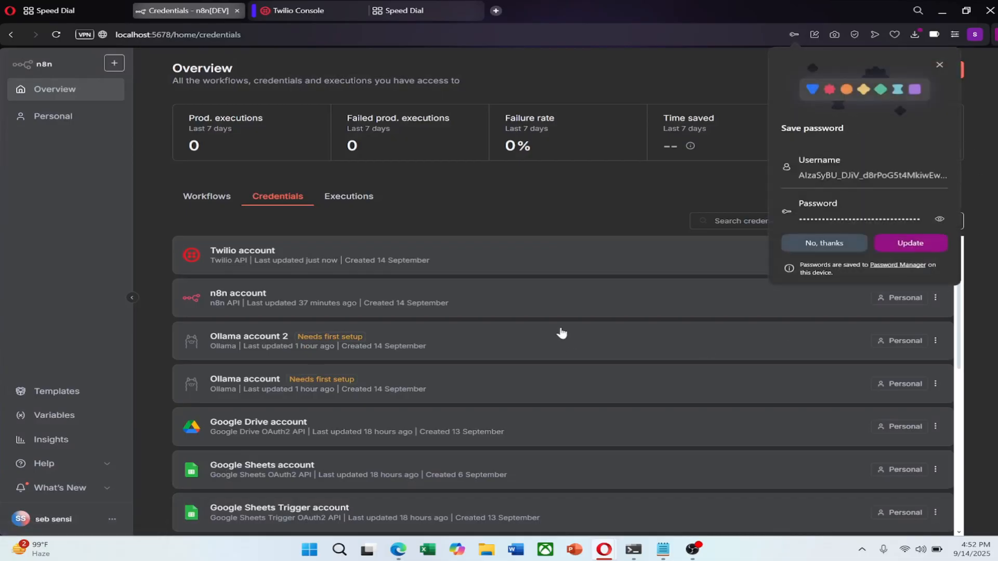